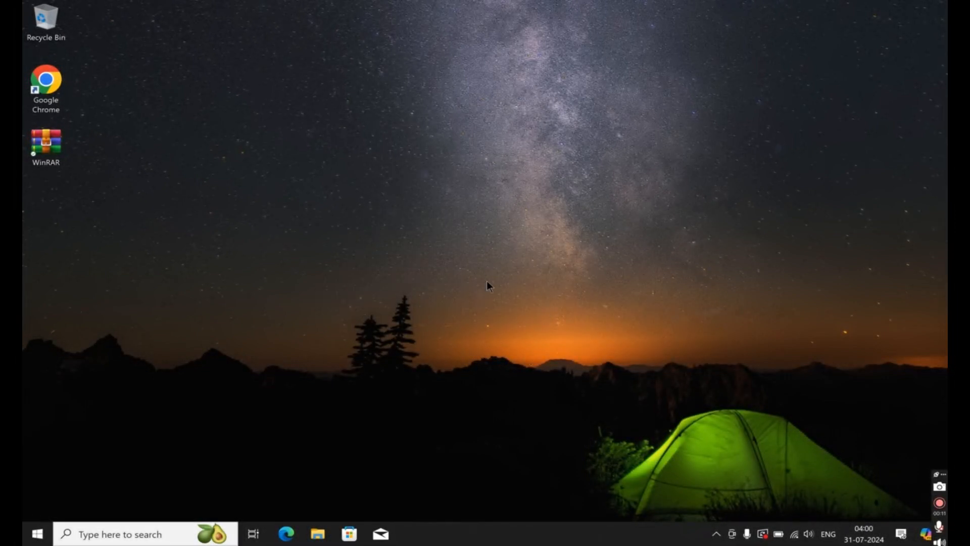
mouse_move(467, 410)
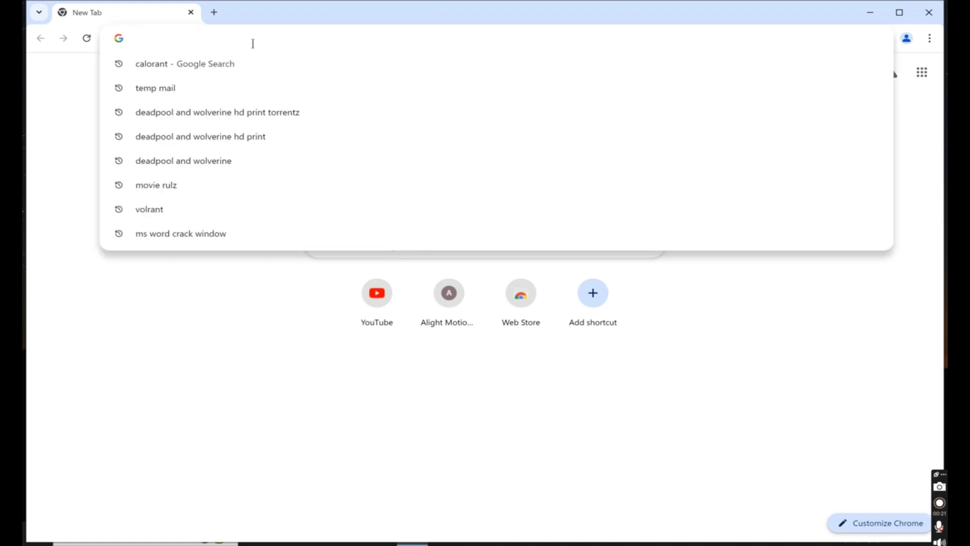
Search Google for 'volrant' and open the official Valorant site from the results.
text(volrant)
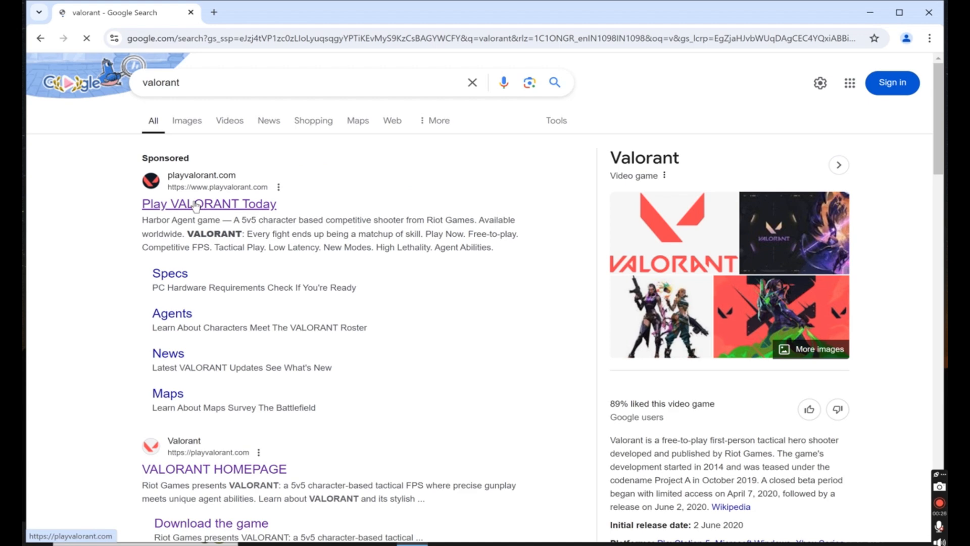
click(208, 203)
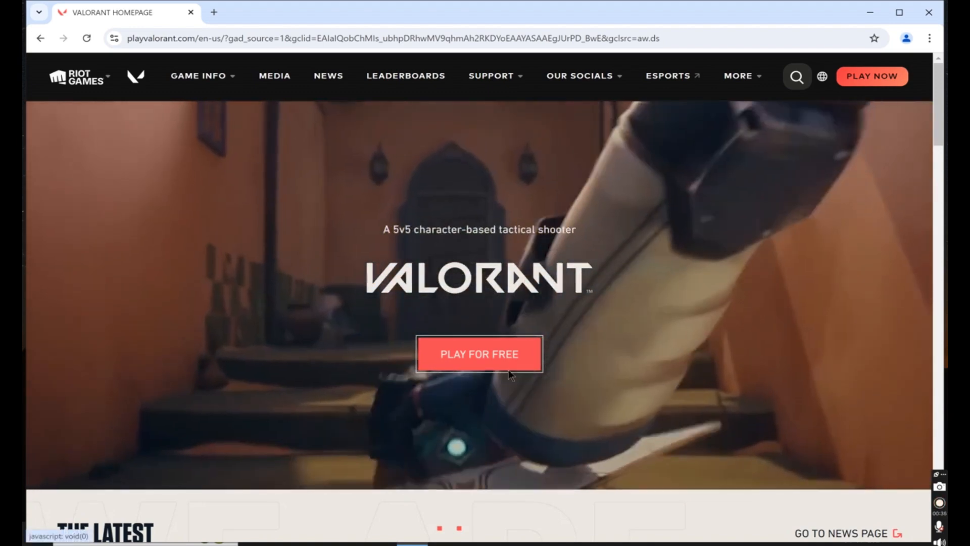
Choose Play For Free and continue with an existing Riot account to reach the download page.
click(479, 354)
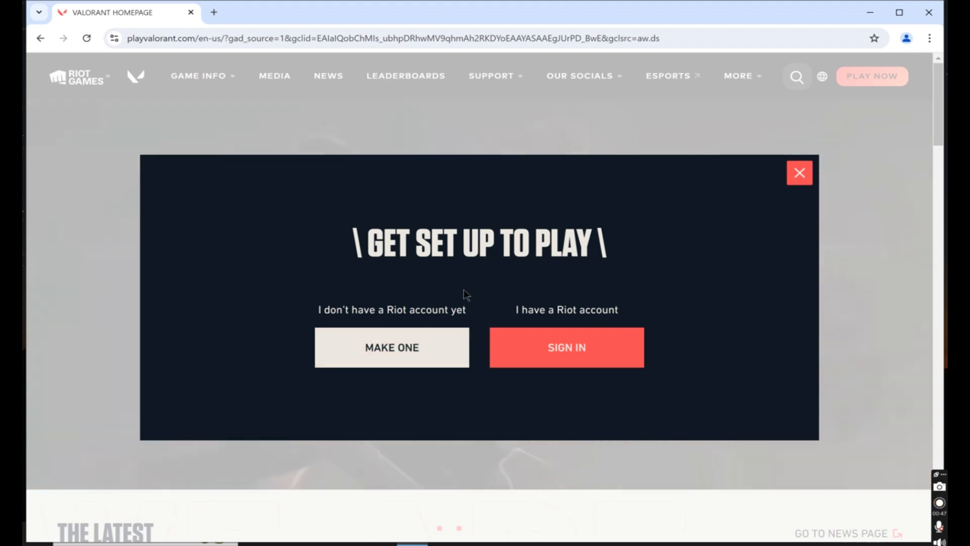
click(566, 347)
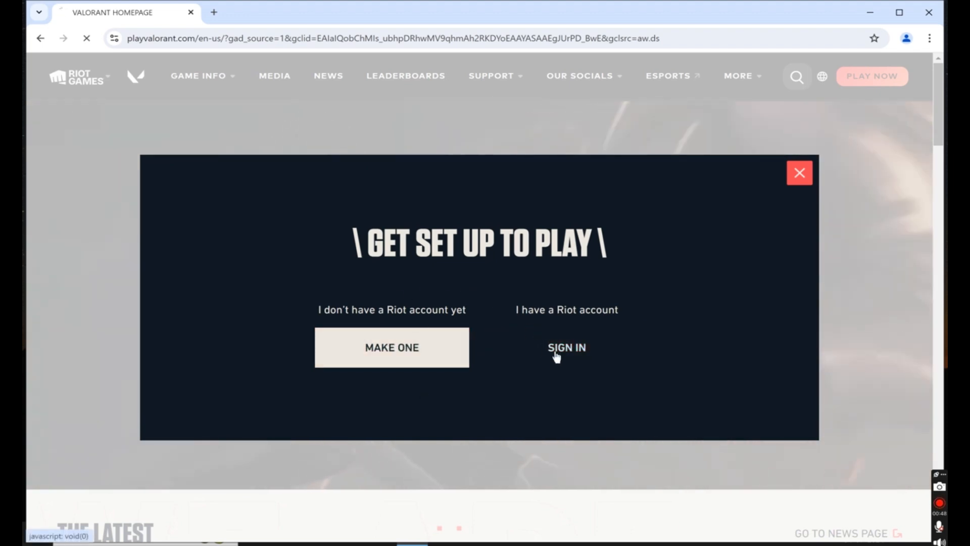
click(566, 347)
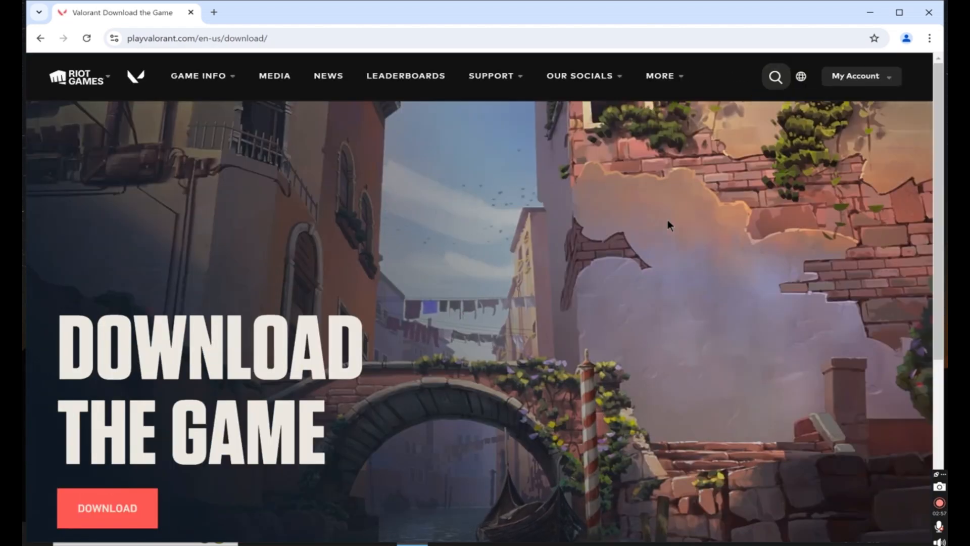
Download the Valorant installer and open it from Chrome's downloads.
click(106, 508)
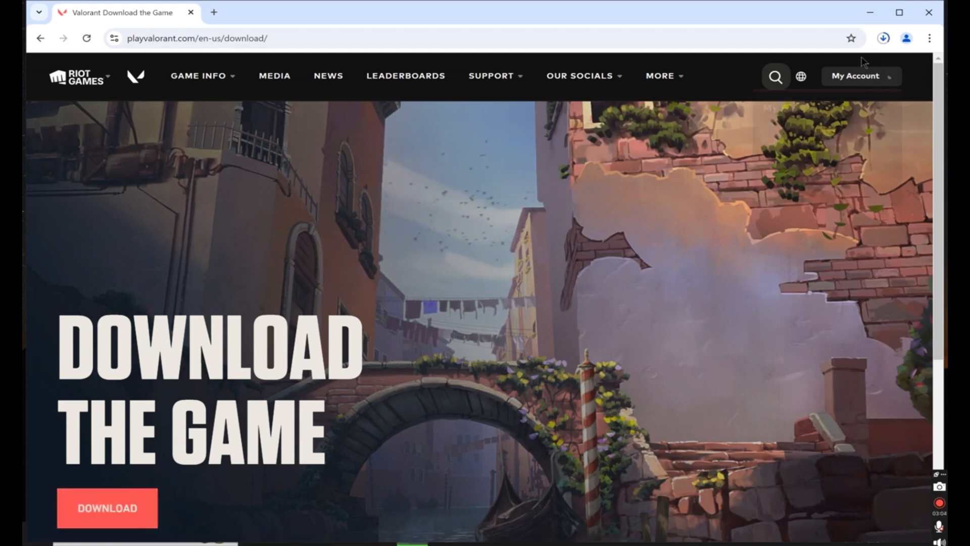
click(883, 38)
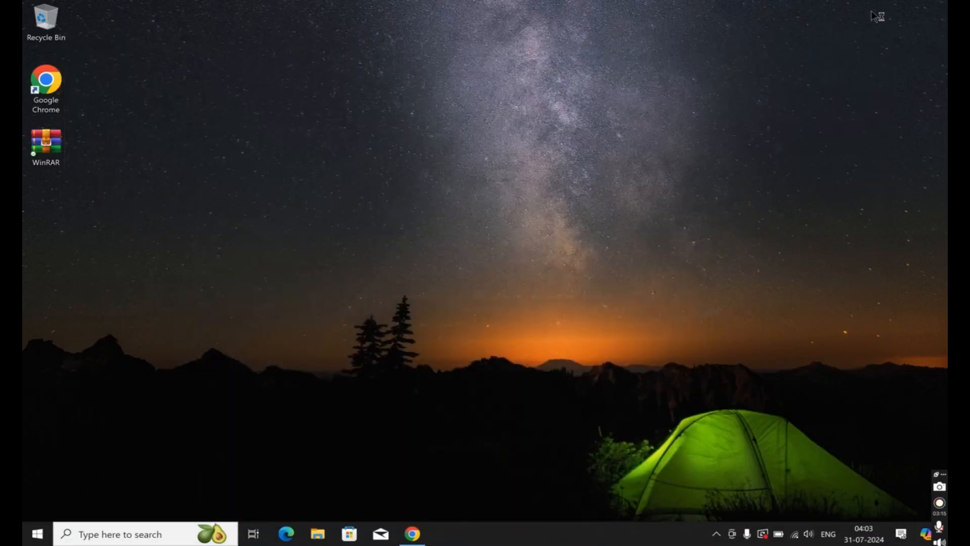
mouse_move(498, 189)
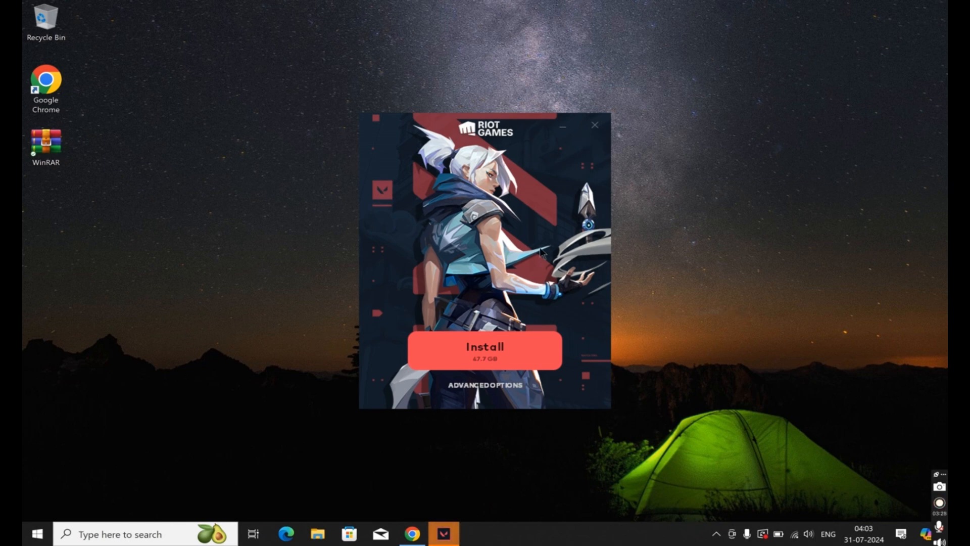
mouse_move(486, 385)
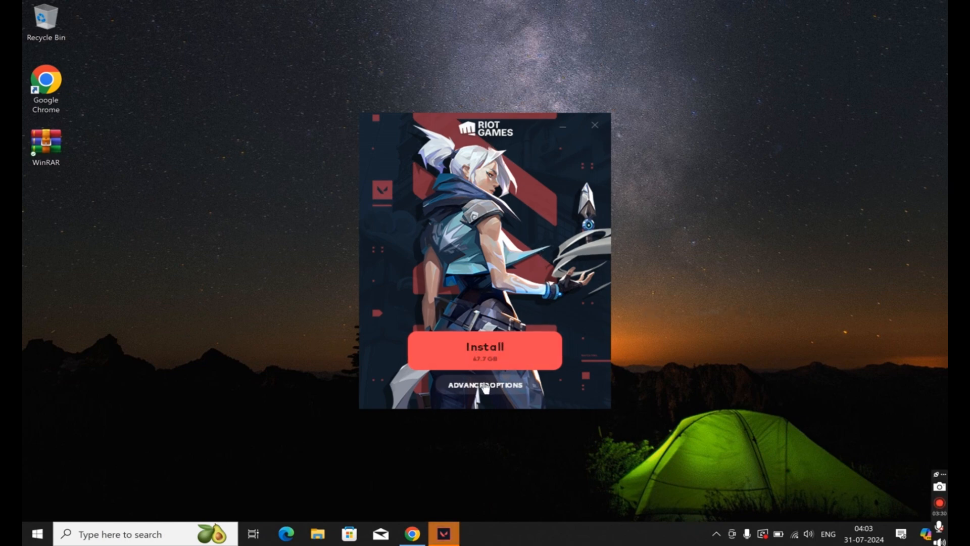
Review advanced options and install the Riot Client into C:\Riot Games.
click(484, 385)
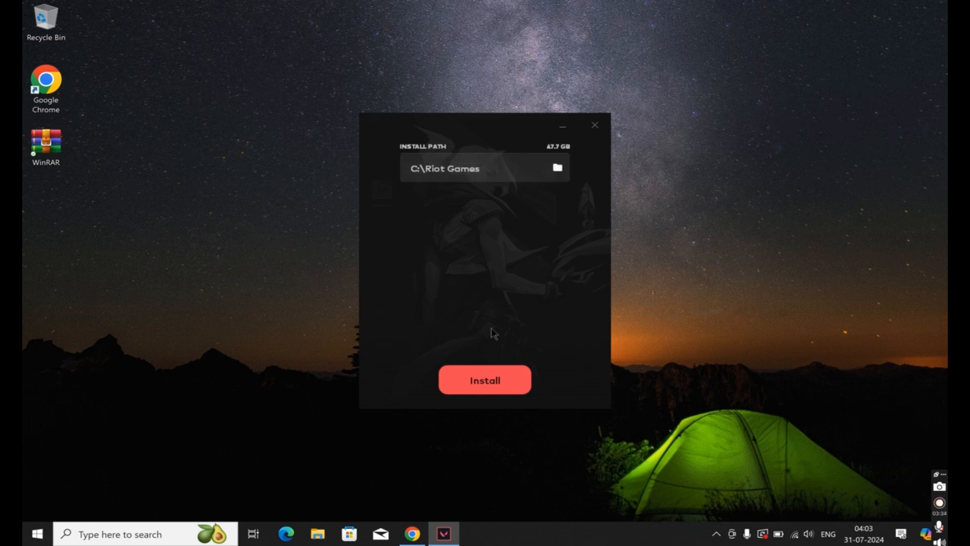
click(484, 379)
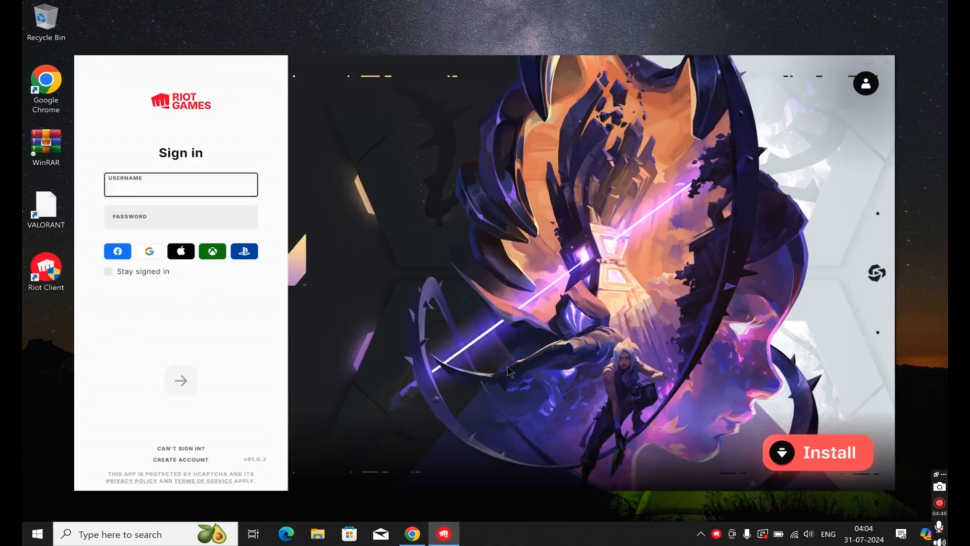
click(180, 184)
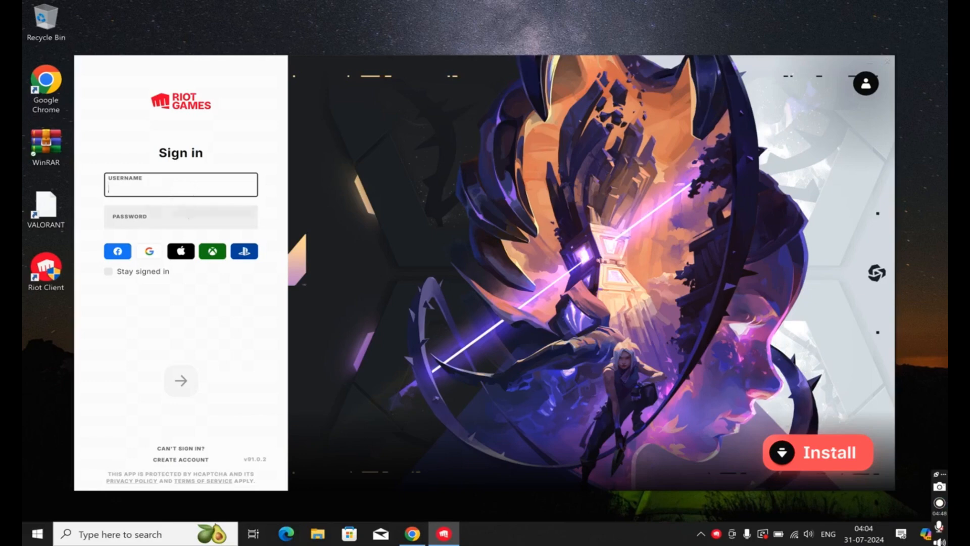
text(bingothejingo)
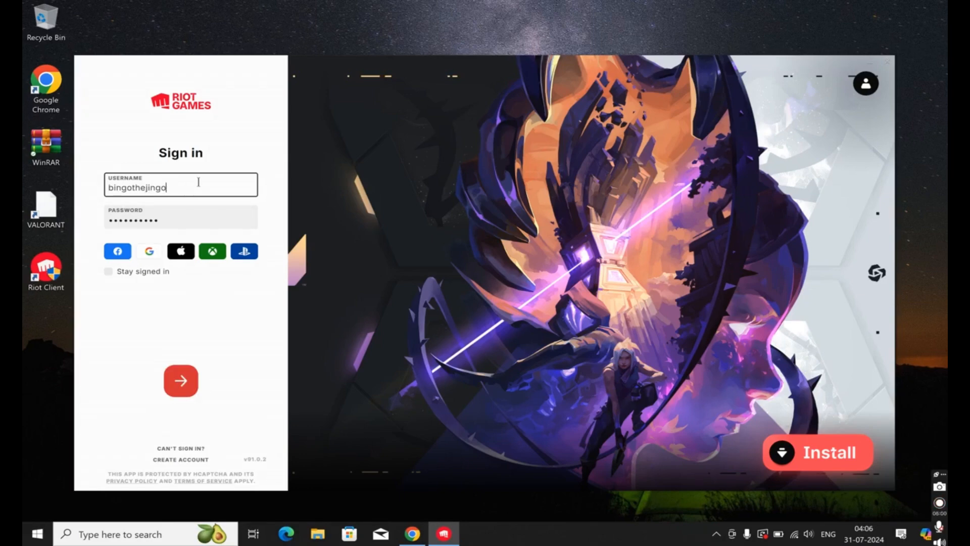
click(180, 380)
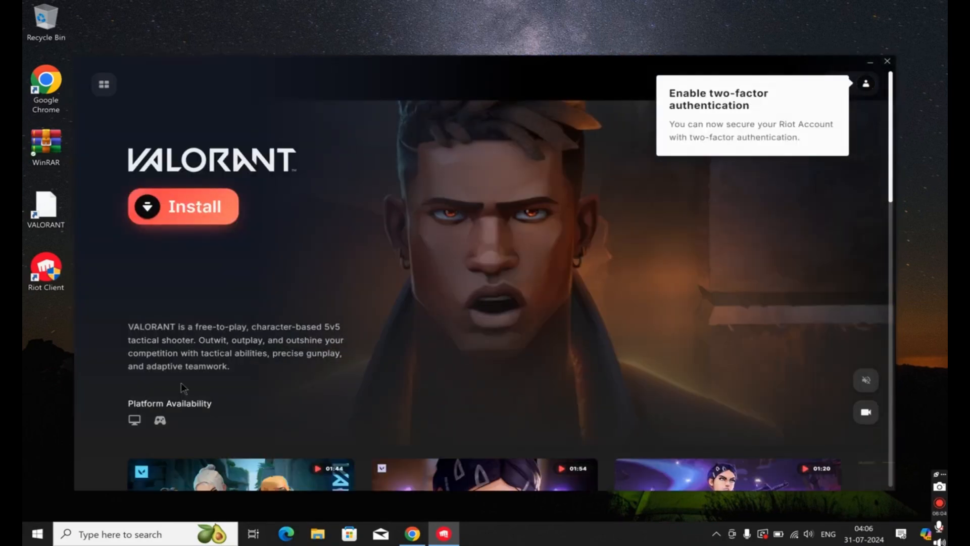
Start the Valorant install from its game page in the Riot Client.
click(183, 206)
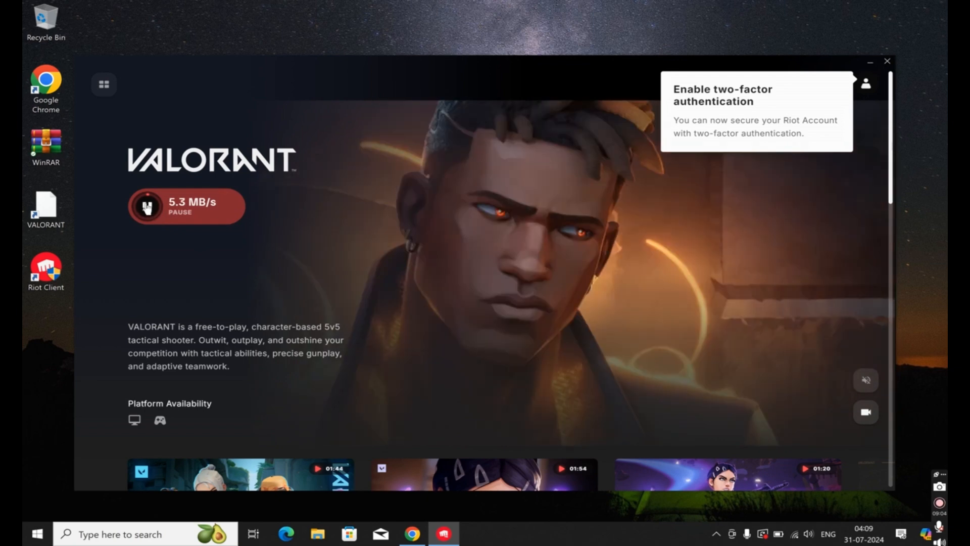
click(144, 207)
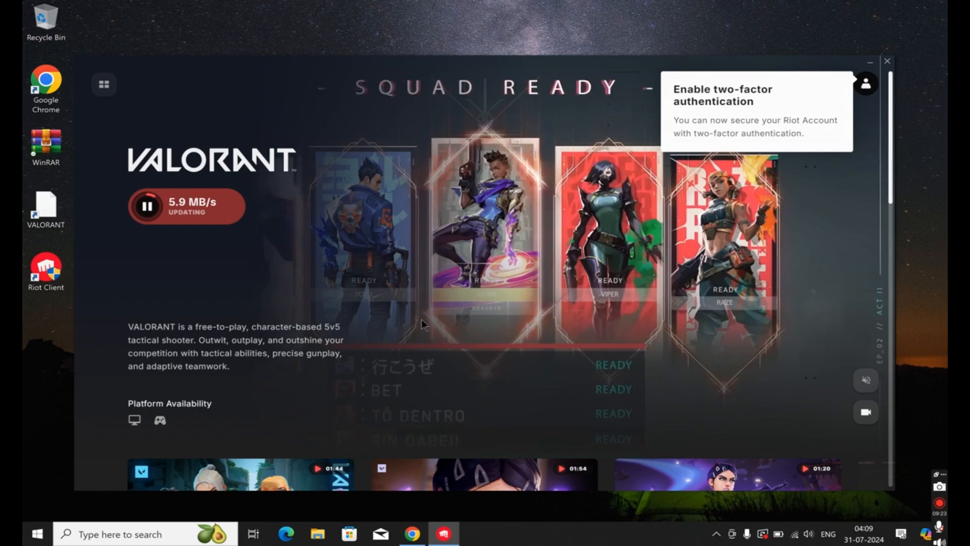
scroll(down, 3)
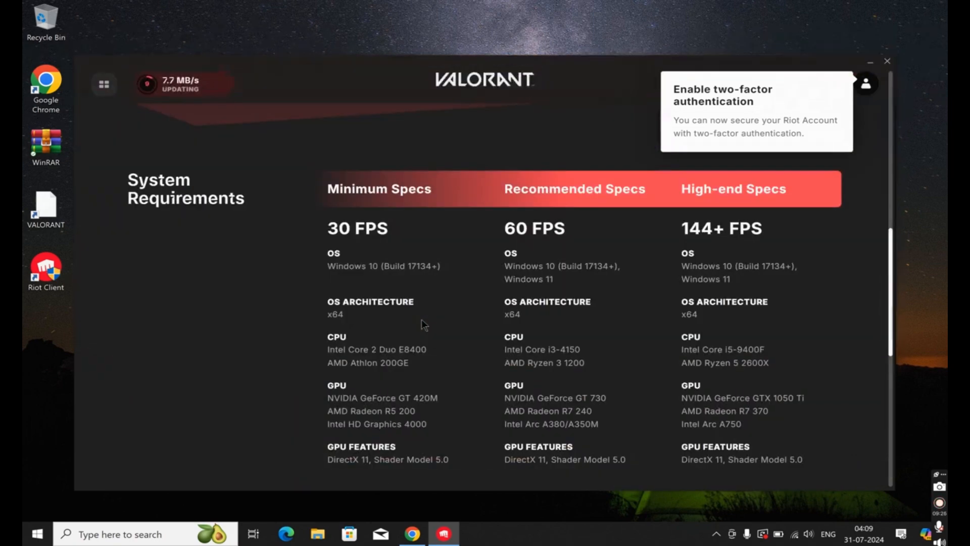
scroll(down, 3)
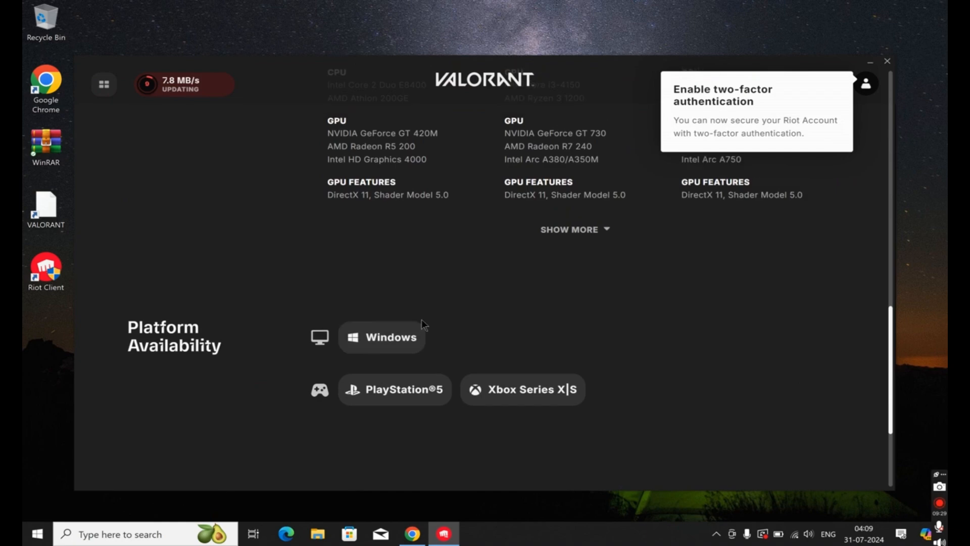
scroll(down, 3)
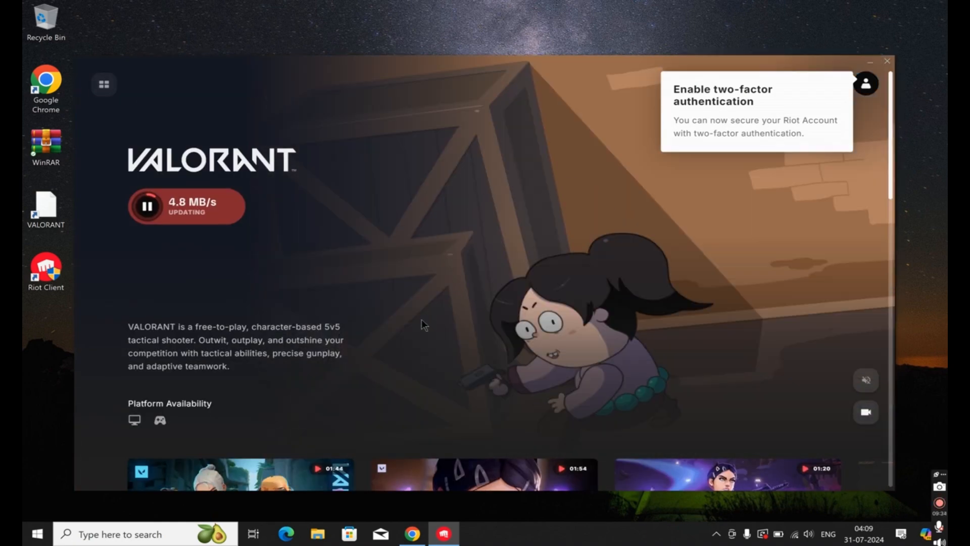
scroll(down, 3)
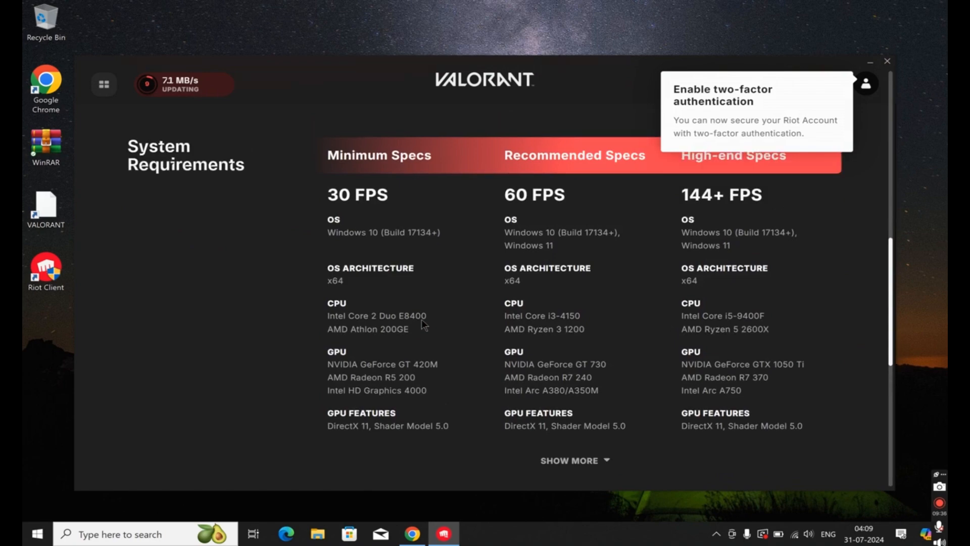